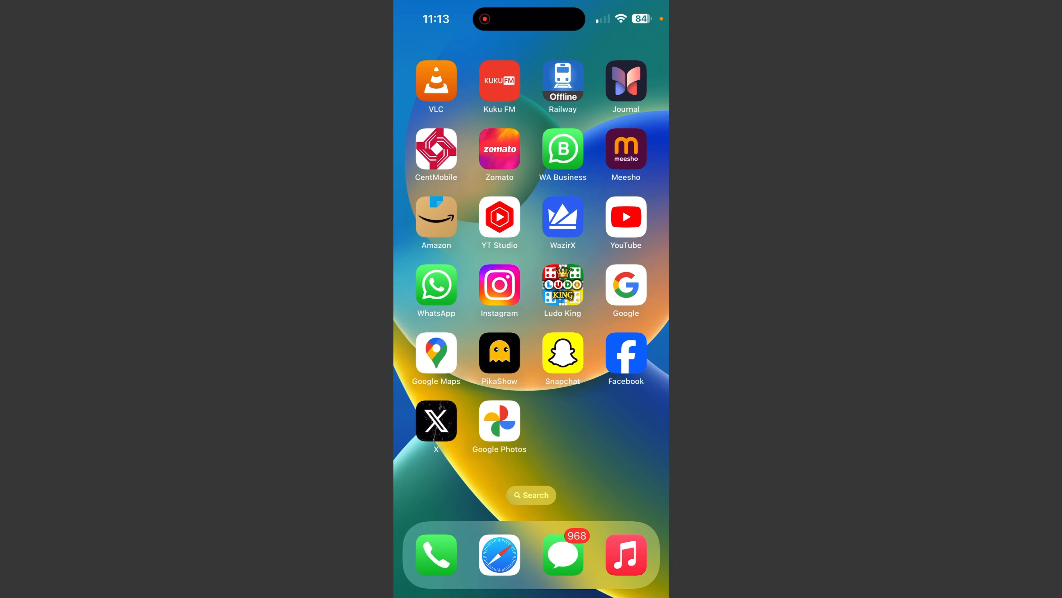
Launch Instagram from the Home Screen, landing on the account's profile page.
left_click(500, 285)
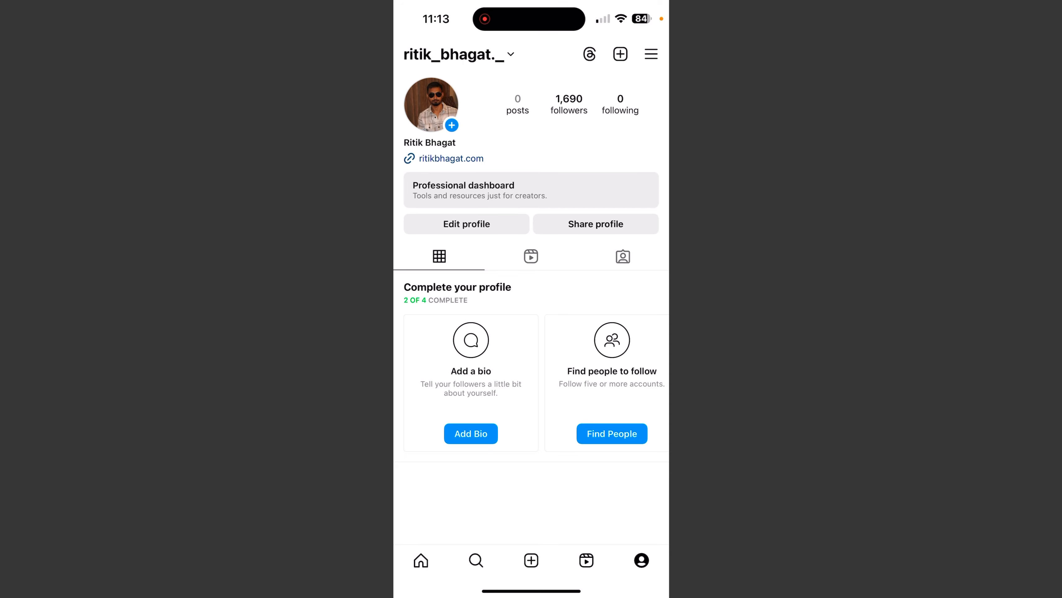
Reach the Comments history via the profile menu's Your activity options.
left_click(651, 54)
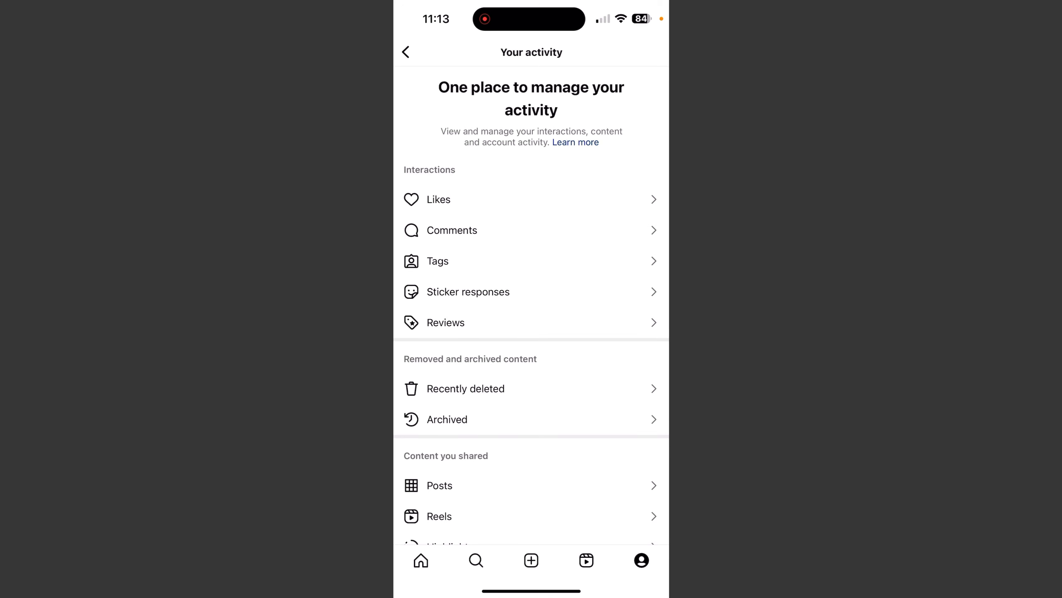
left_click(452, 229)
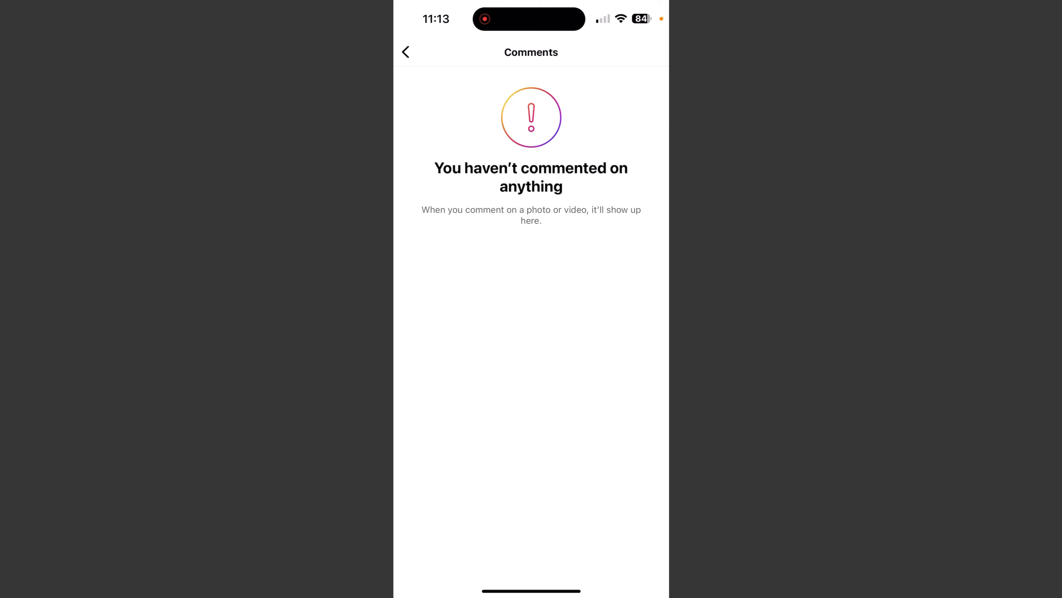
Leave the empty comments history and Your activity, returning to the profile page.
left_click(406, 53)
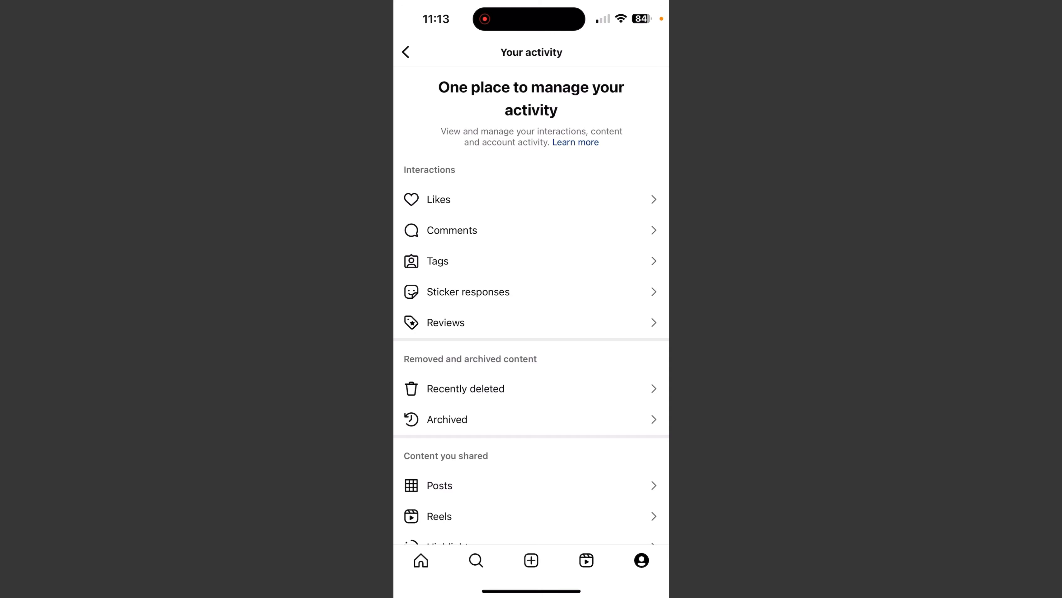
left_click(405, 53)
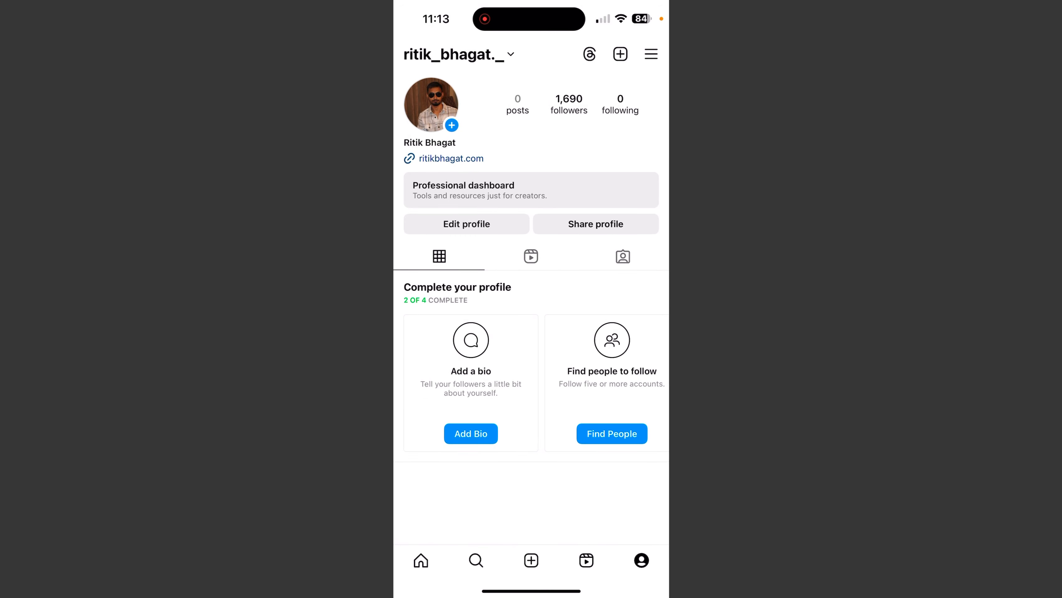